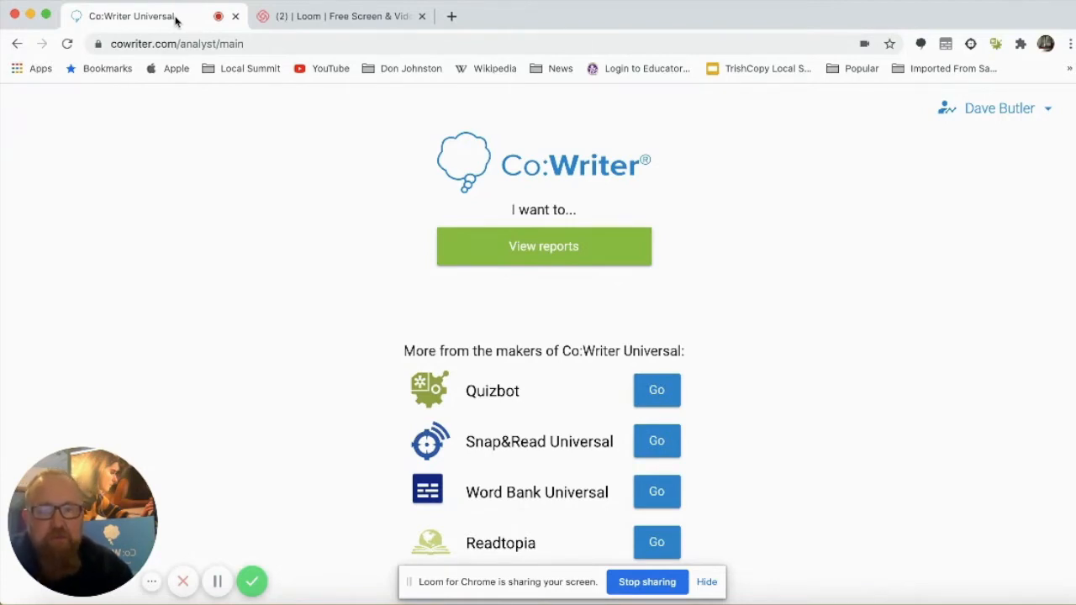
mouse_move(498, 242)
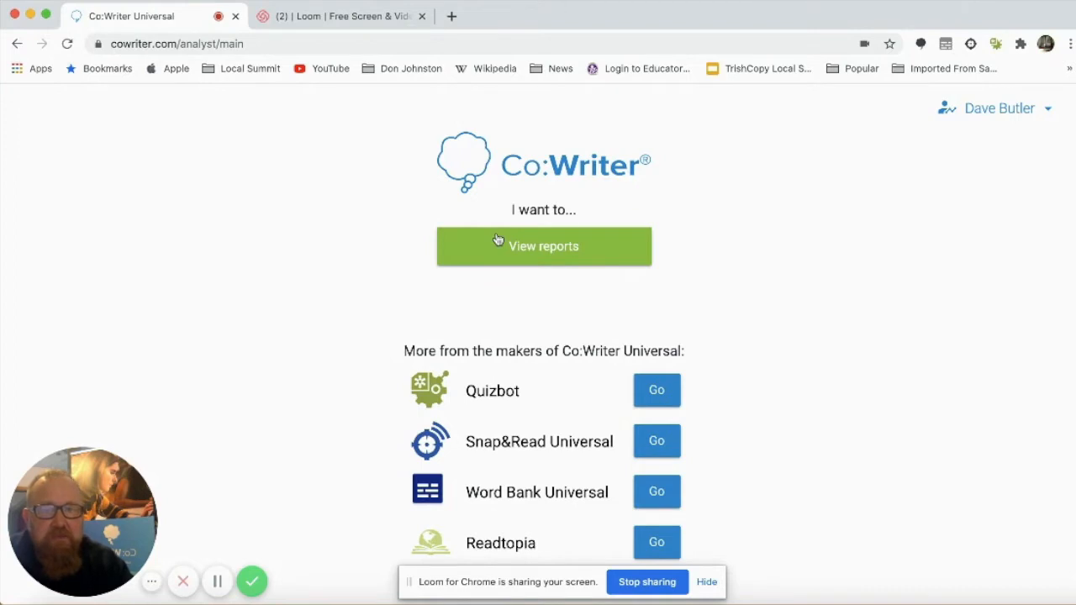
- Choose View reports on the Co:Writer main page to start loading reports
click(543, 246)
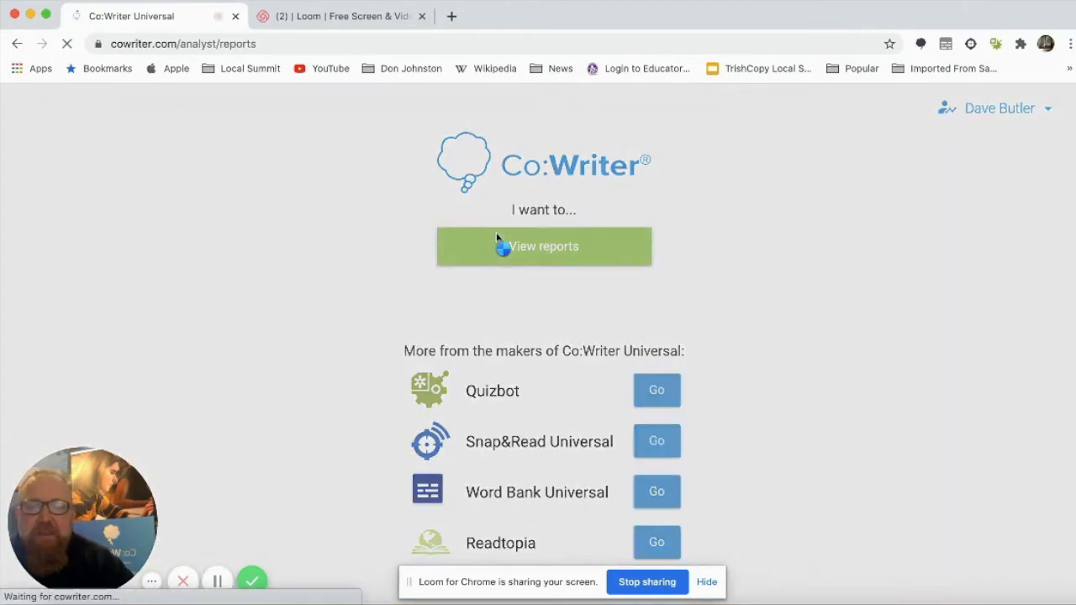
- Reach the Reports page listing the All Students group (186 students) and Google Classroom classes
click(543, 245)
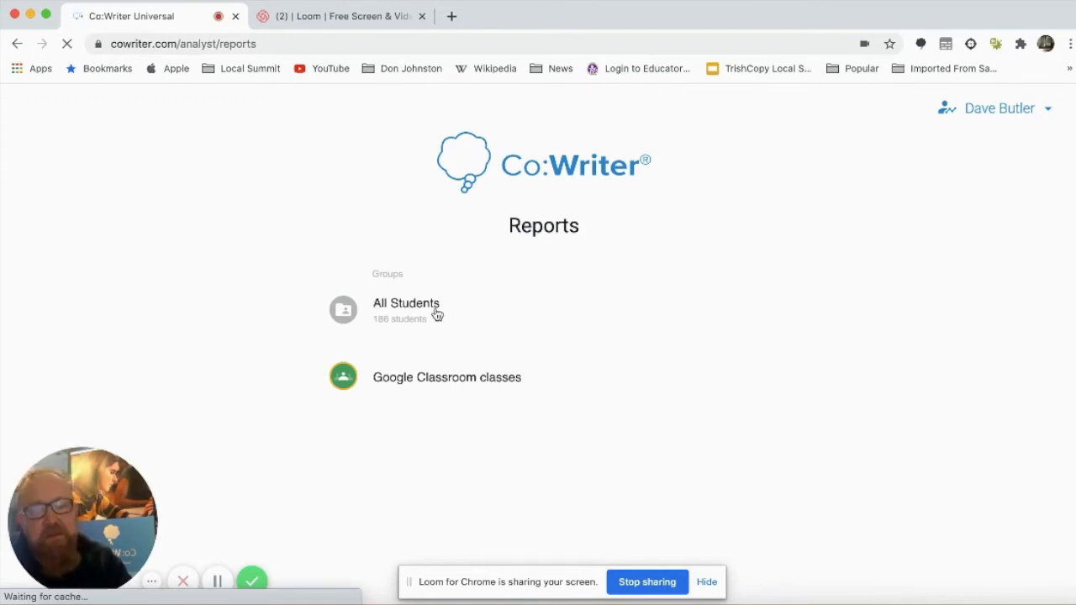
mouse_move(504, 390)
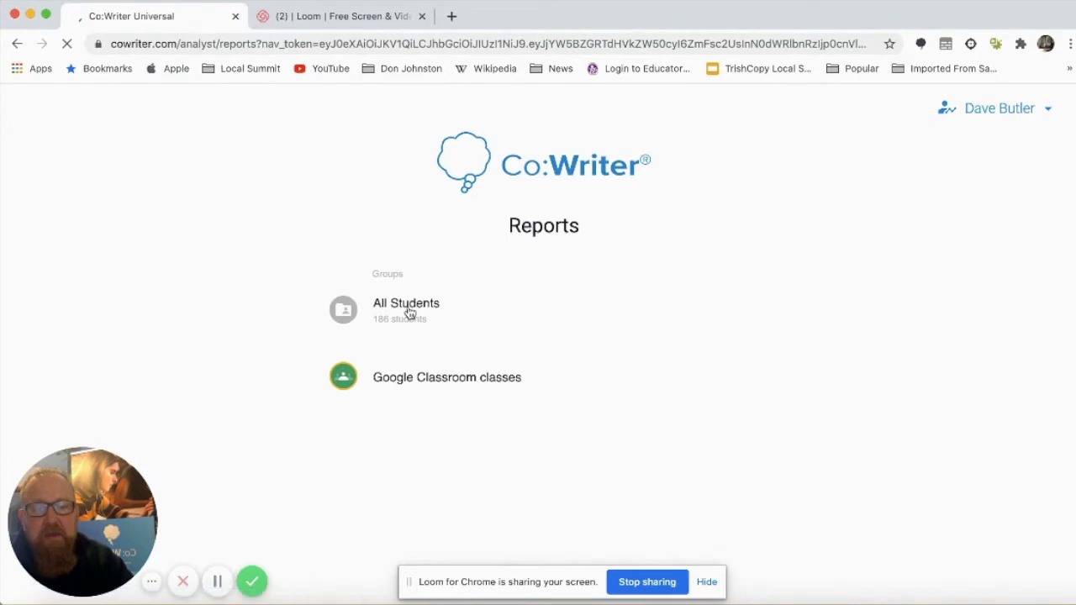
- Show the All Students summary: 2,570,619 words written and 2170:23:02 spent writing
click(407, 303)
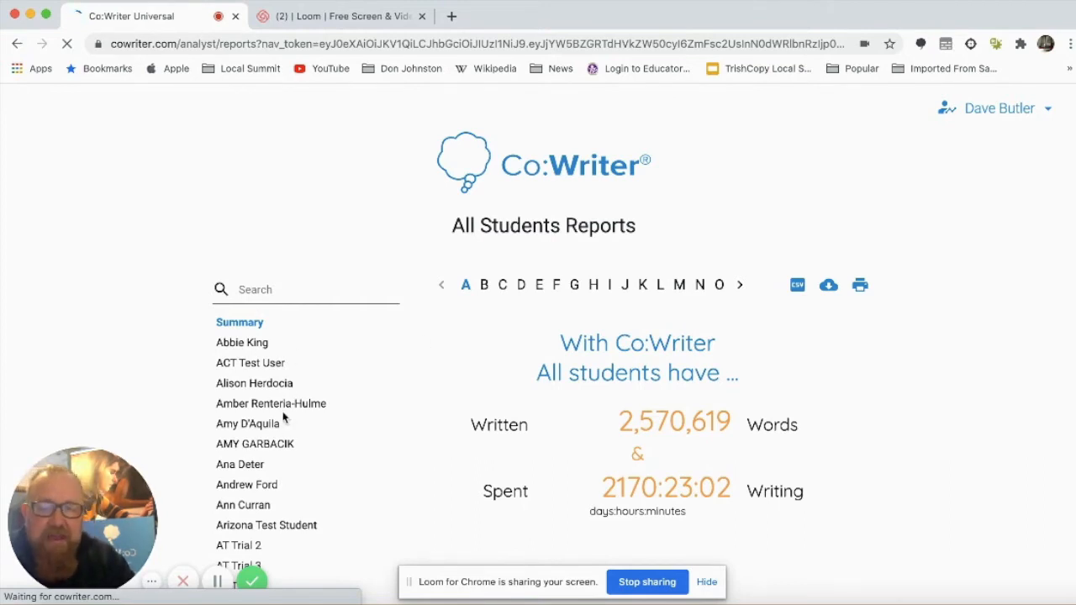
click(247, 424)
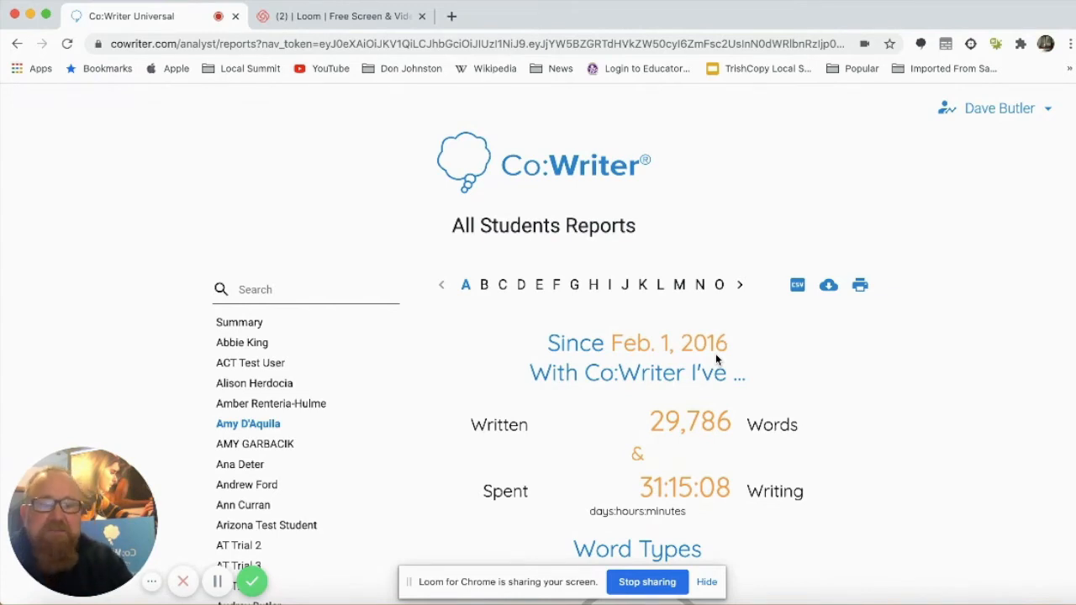
mouse_move(673, 518)
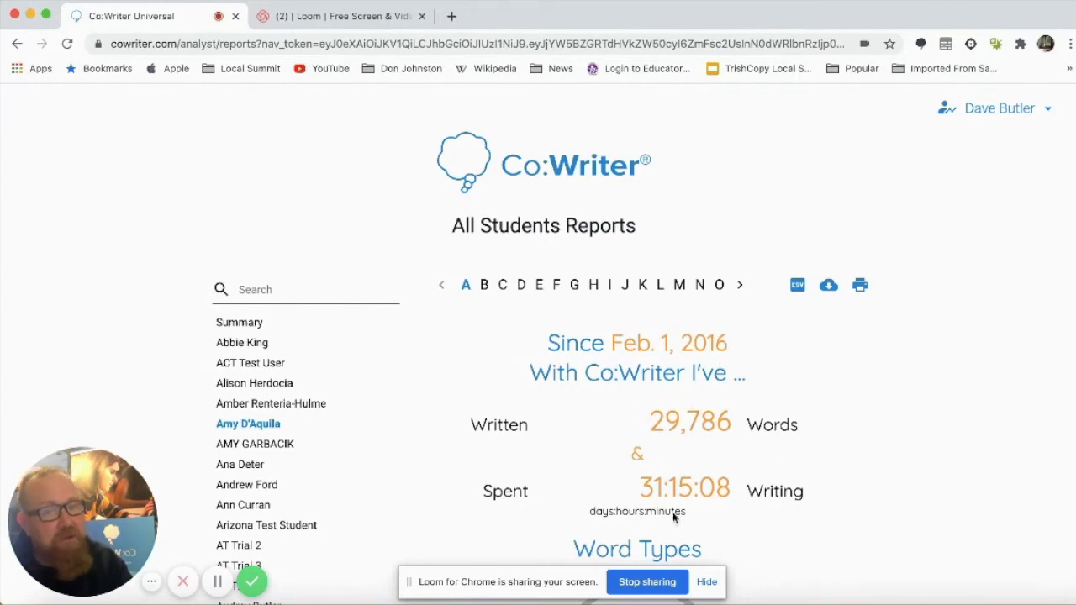
scroll(down, 3)
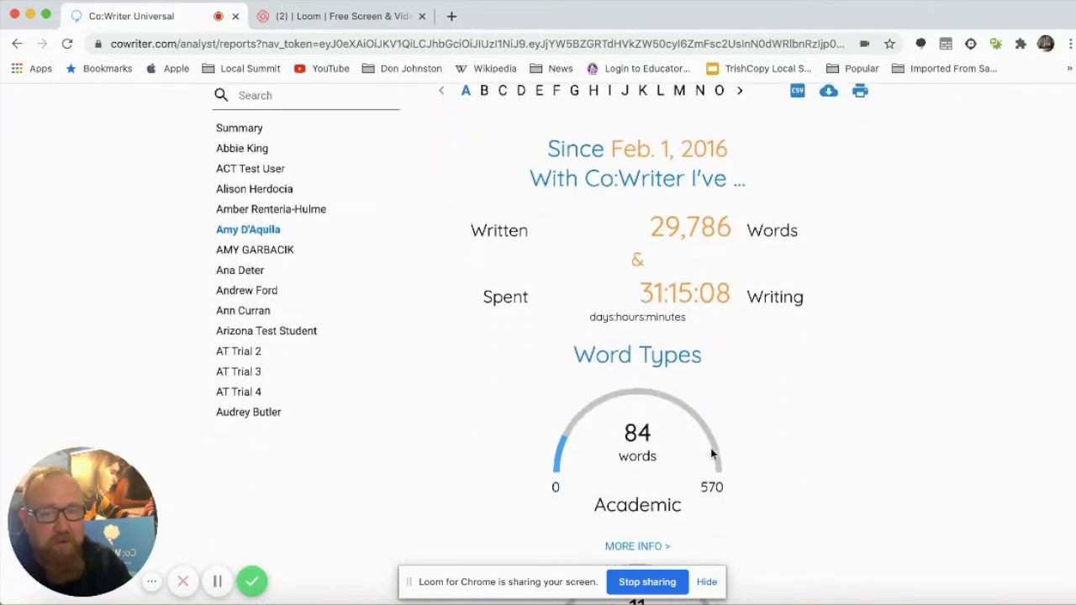
scroll(down, 3)
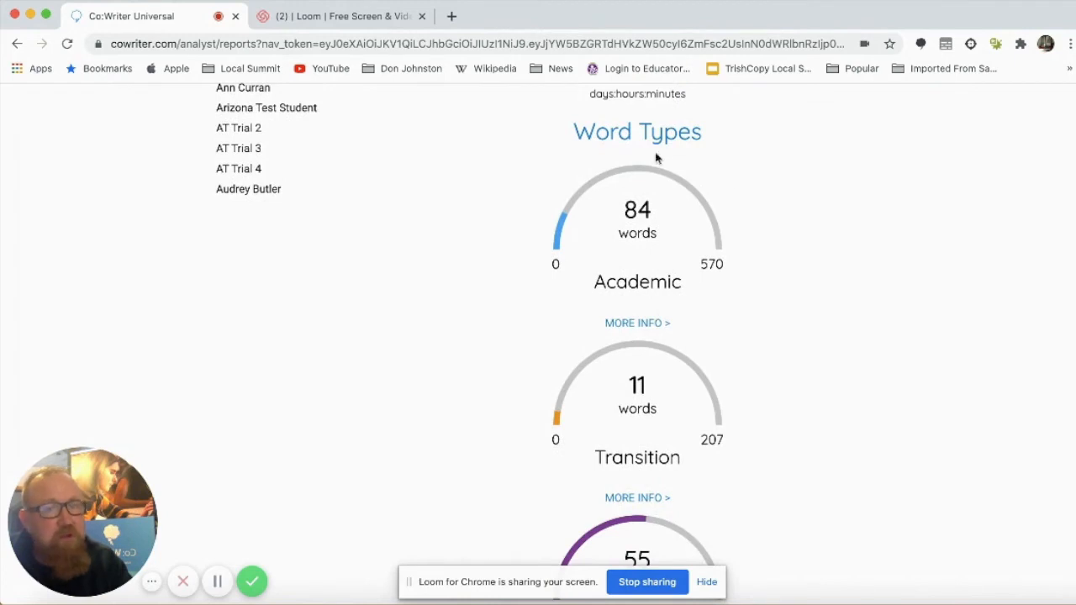
mouse_move(582, 420)
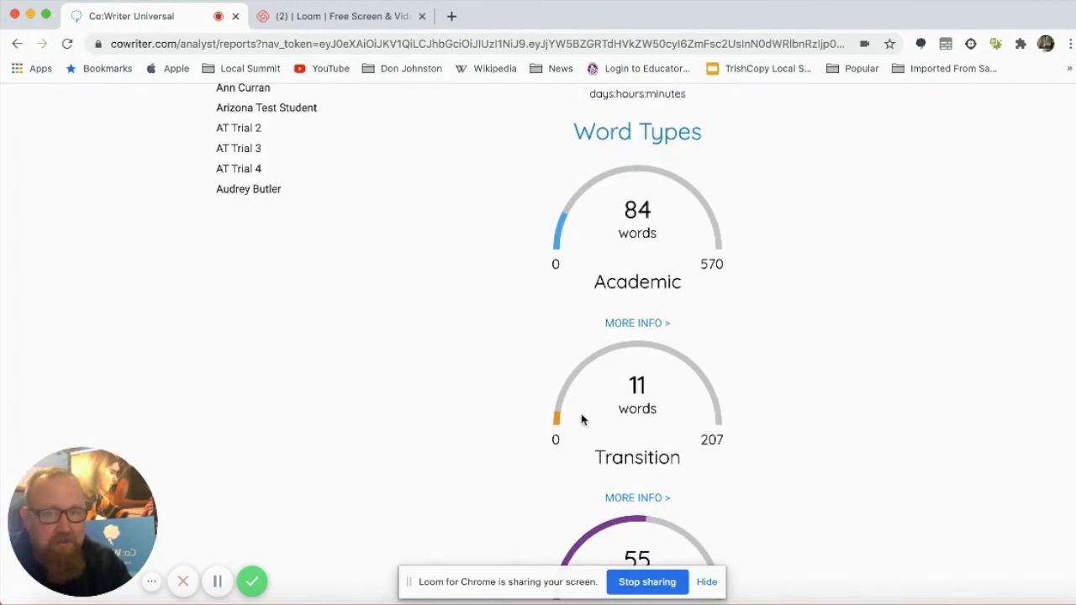
mouse_move(814, 329)
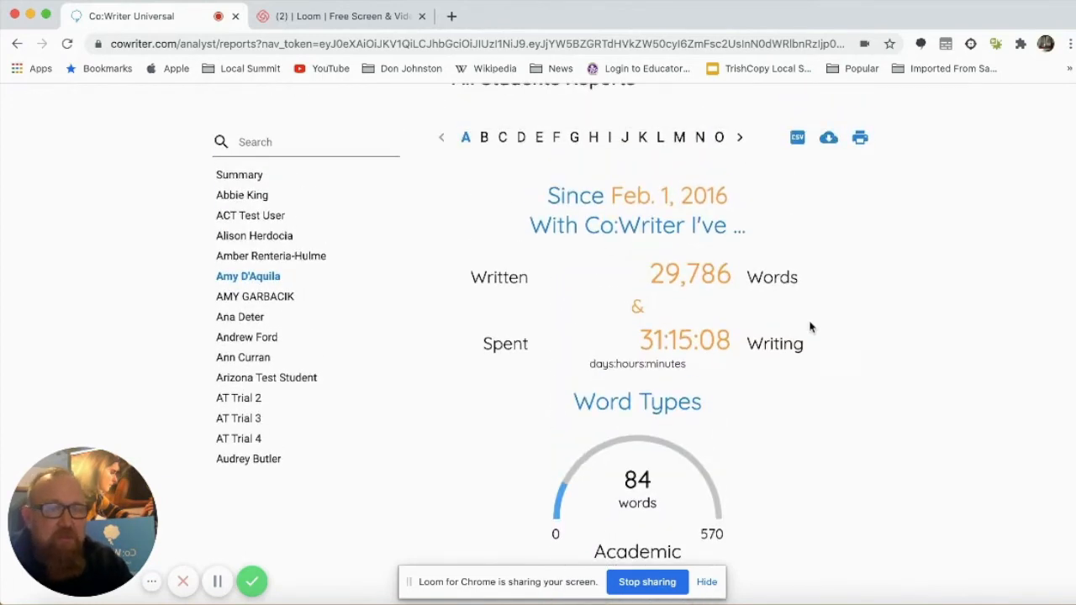
scroll(down, 3)
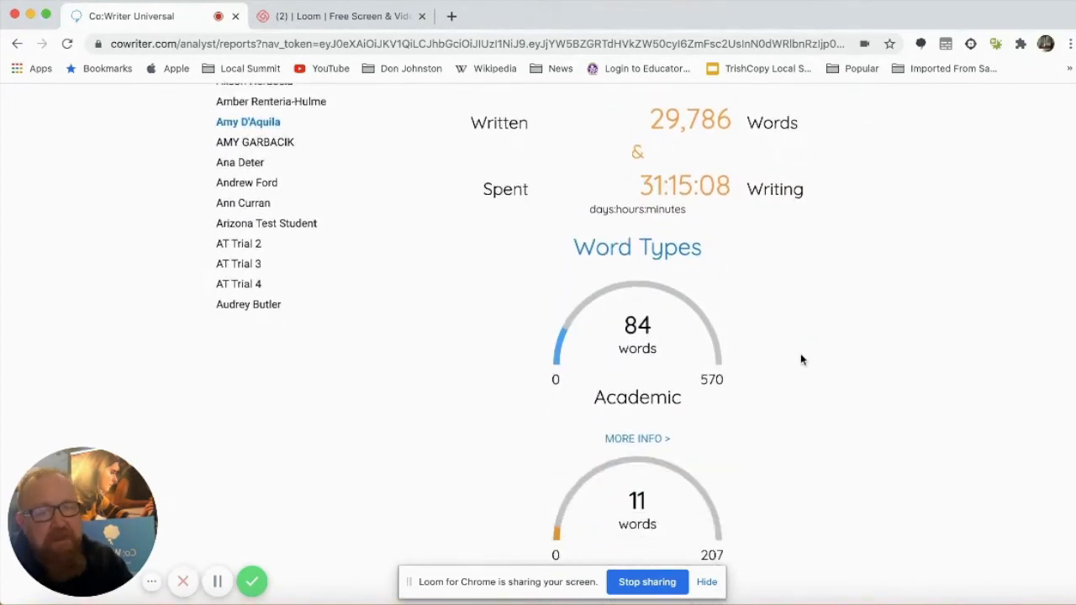
scroll(down, 3)
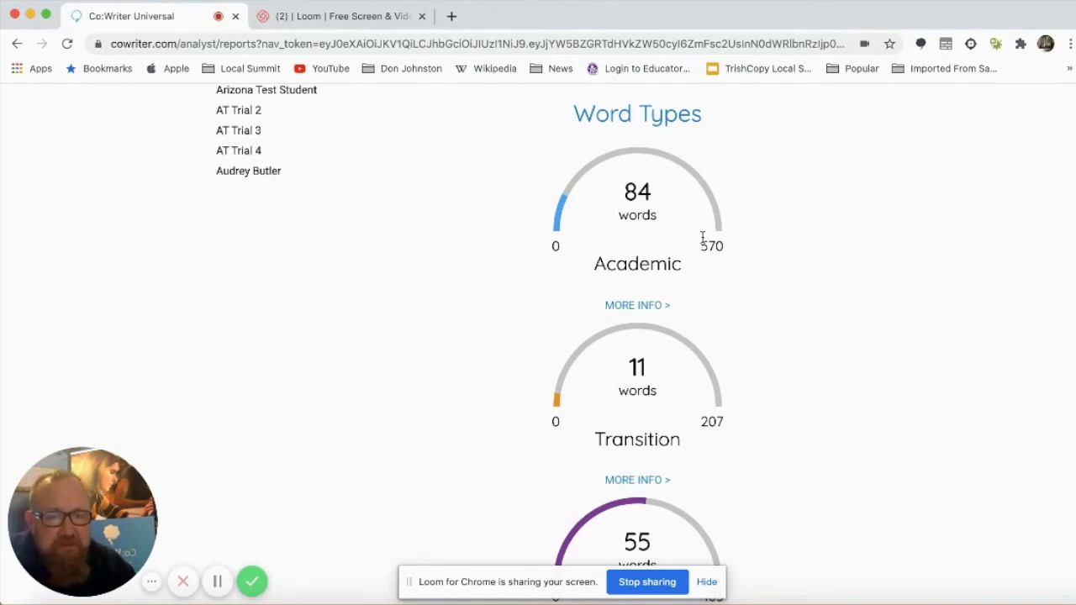
mouse_move(690, 249)
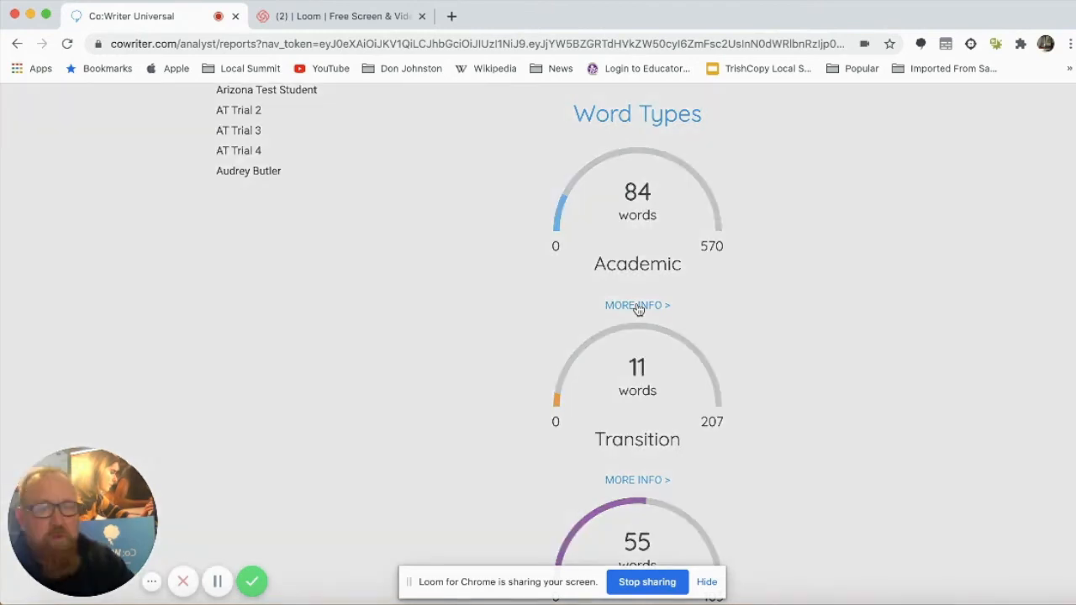
- Show the Academic Words breakdown listing used words by sublist, such as assess and research
click(638, 306)
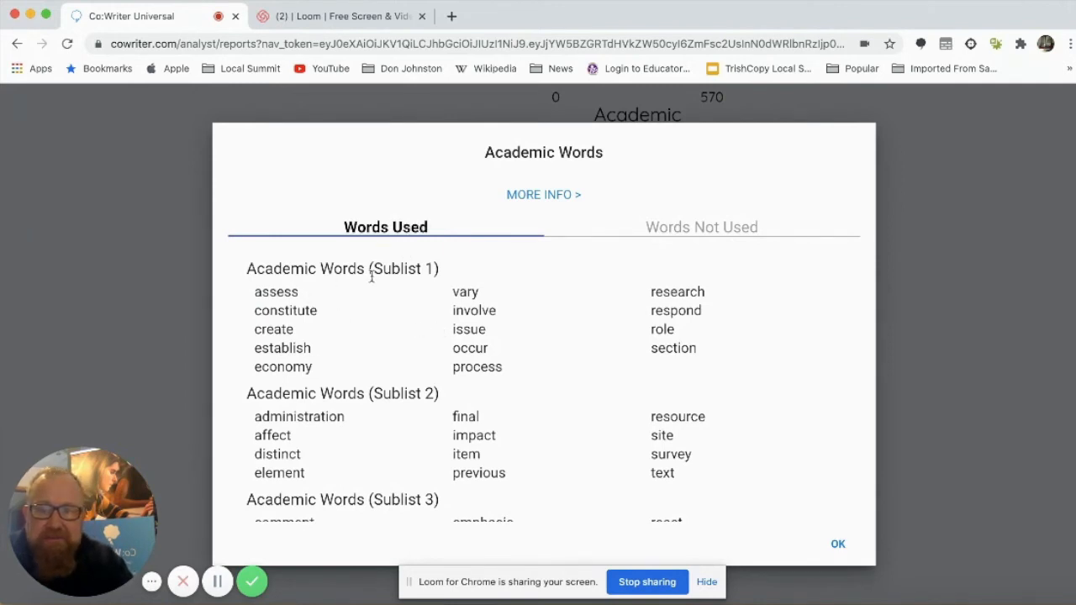
mouse_move(372, 361)
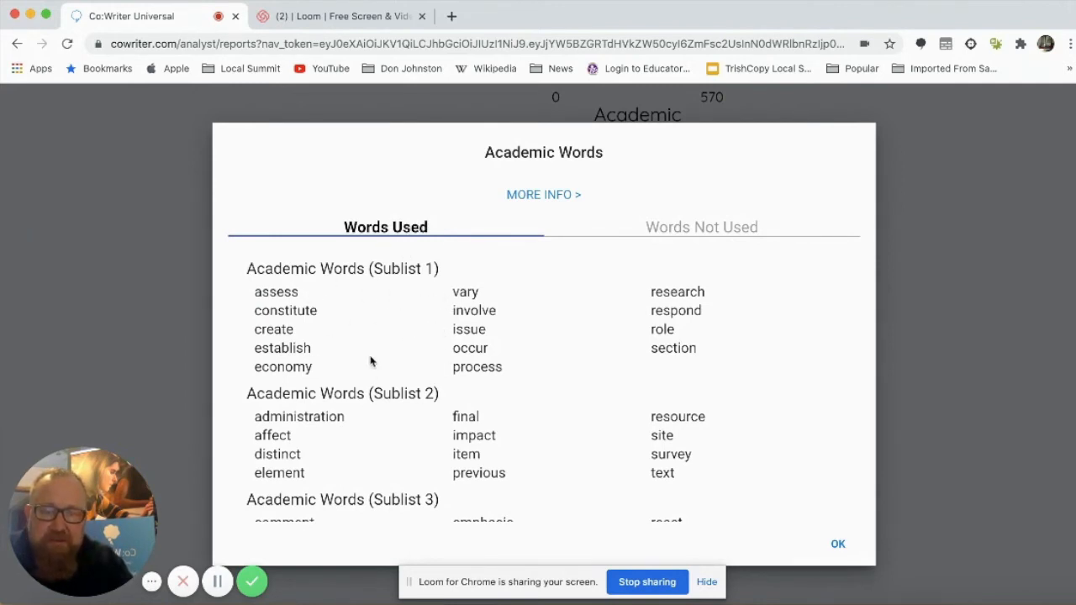
mouse_move(385, 272)
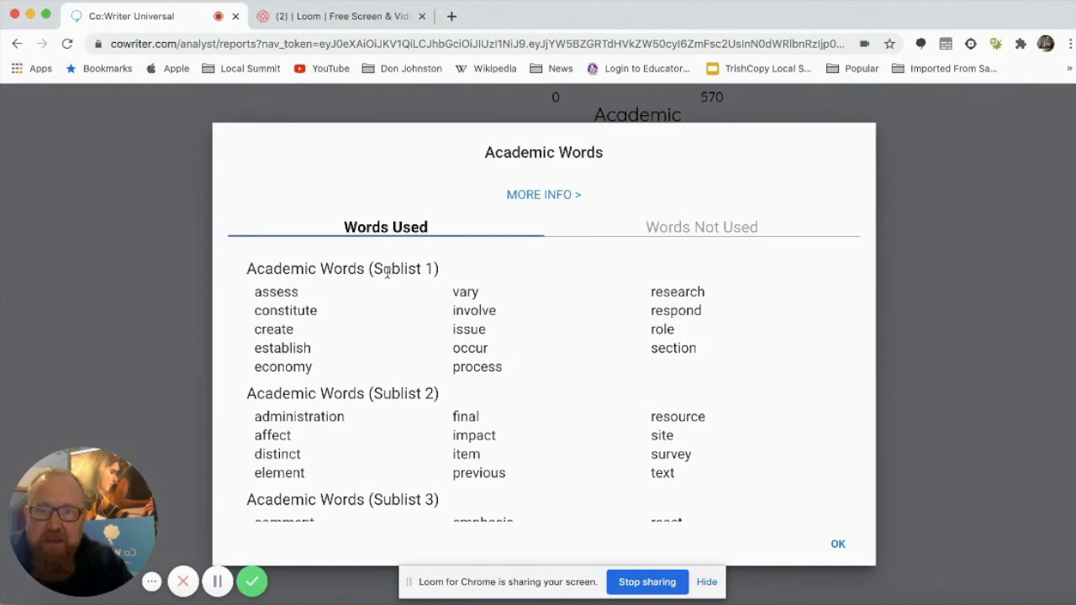
mouse_move(715, 252)
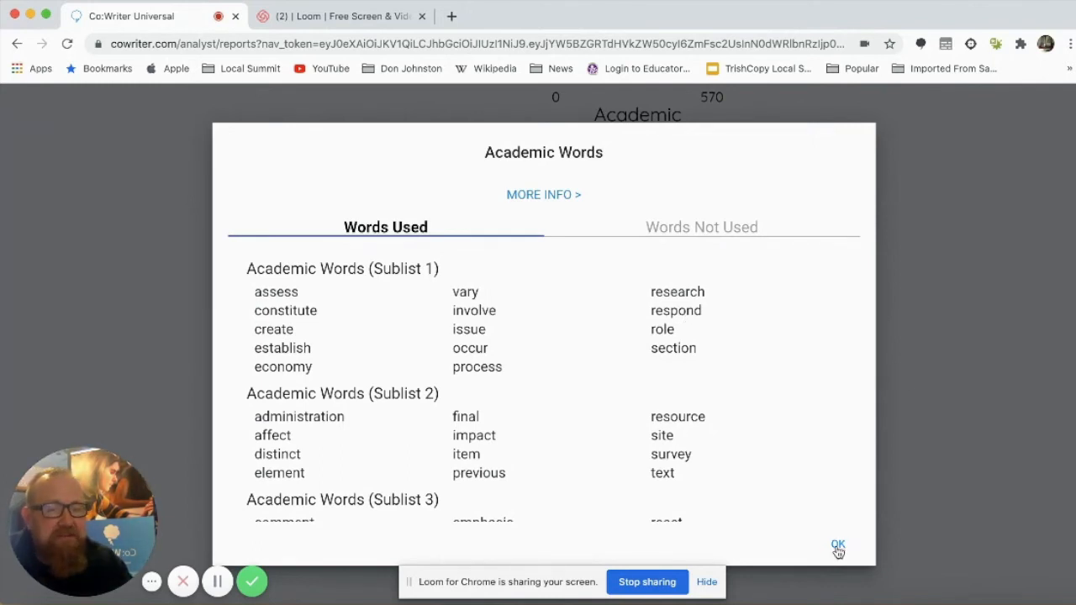
- Dismiss the Academic Words breakdown and return to the student's Transition and Important gauges
click(837, 545)
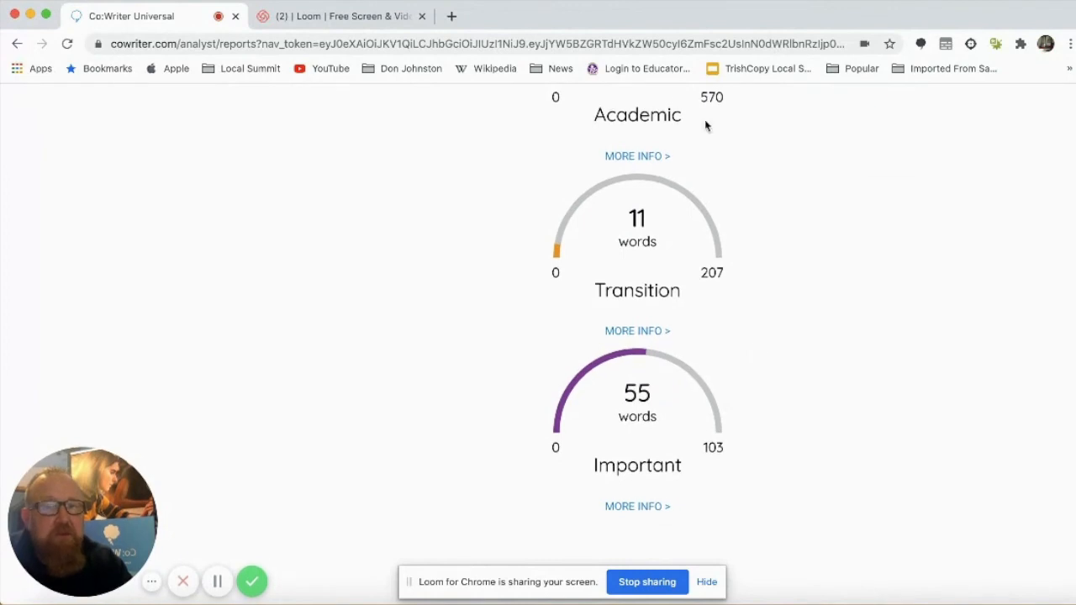
mouse_move(631, 329)
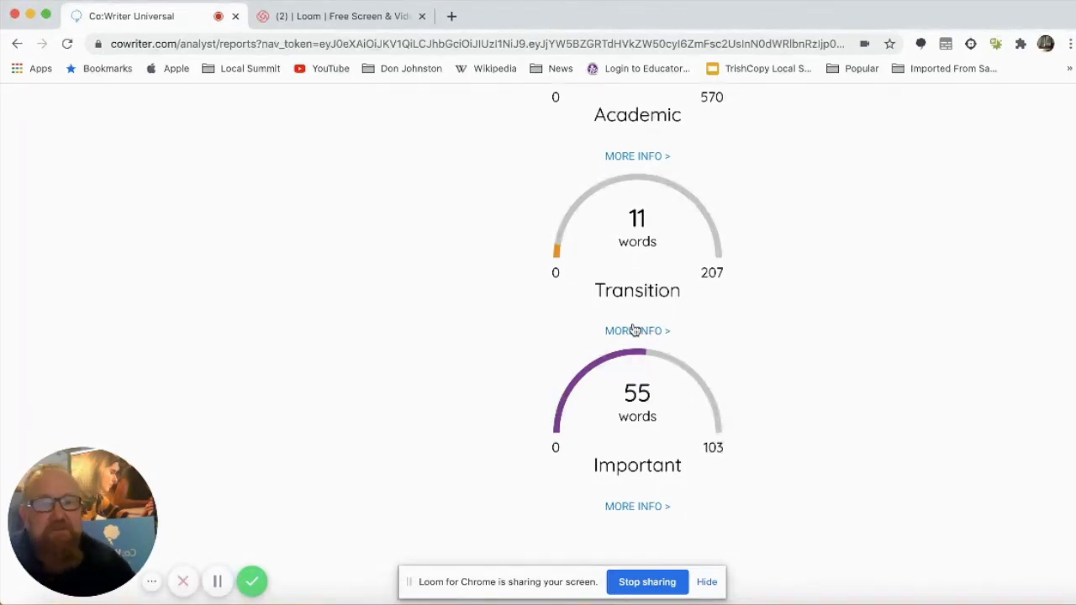
mouse_move(683, 464)
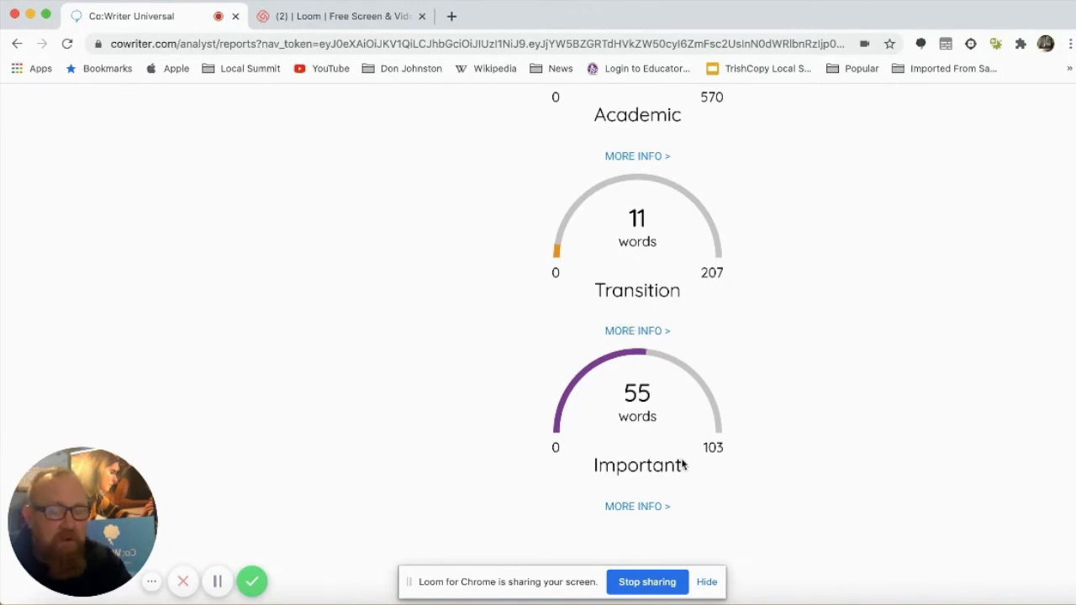
mouse_move(637, 511)
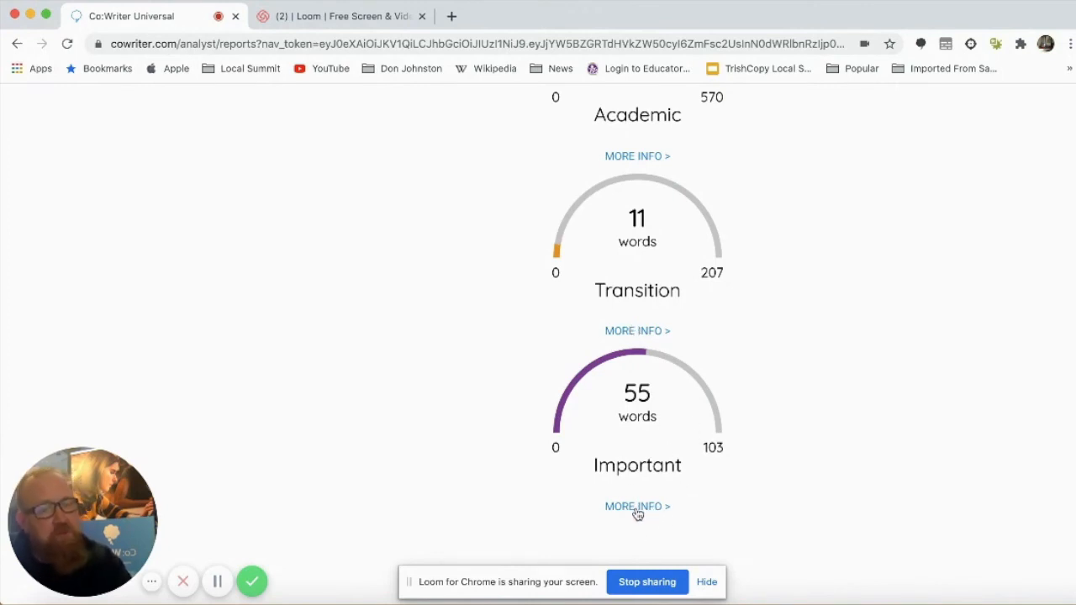
scroll(down, 3)
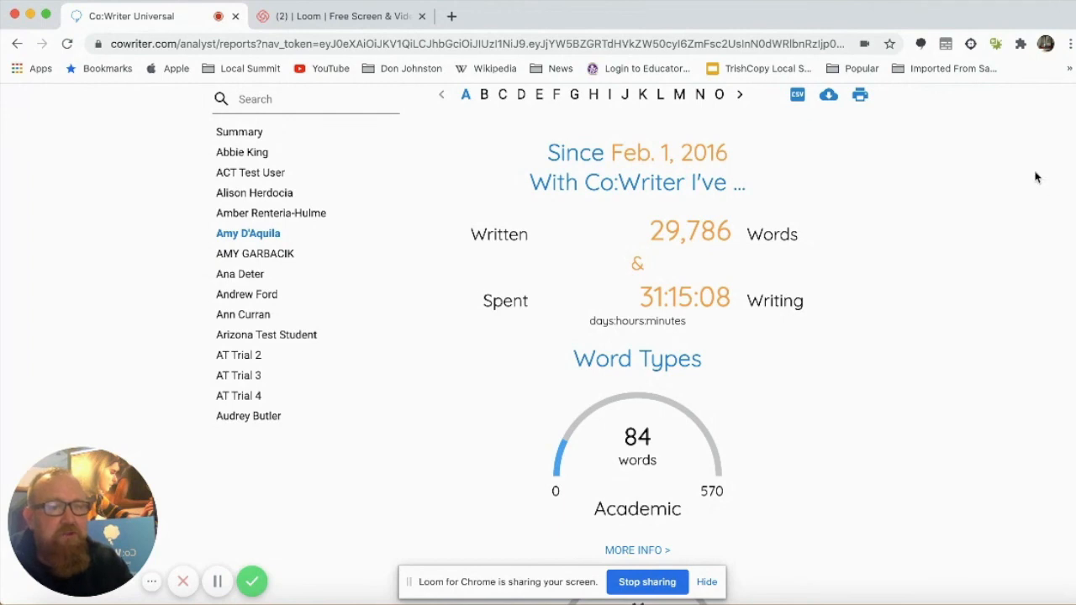
mouse_move(867, 121)
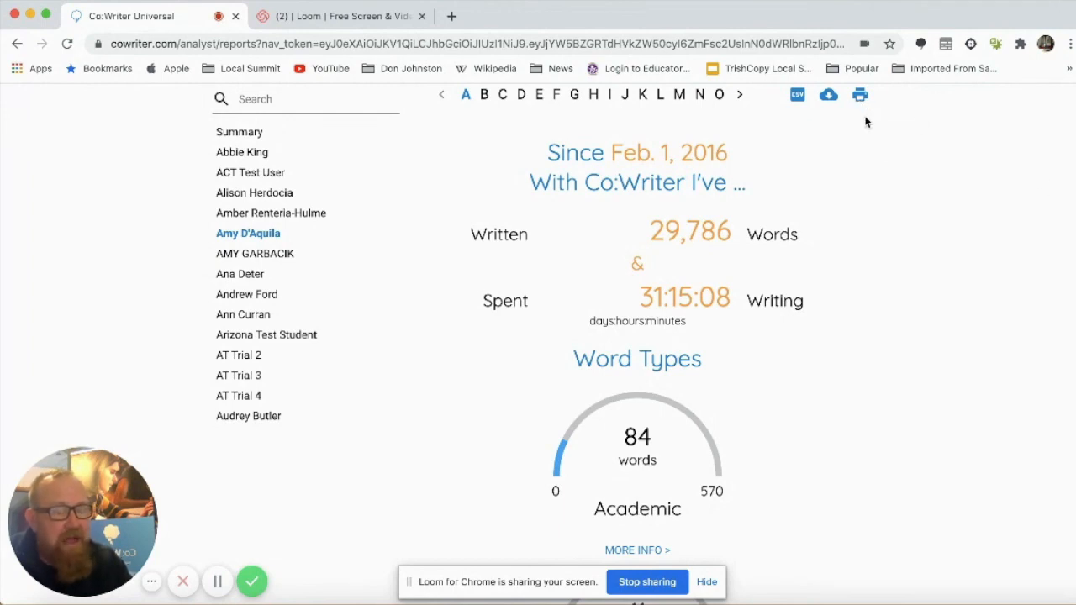
mouse_move(834, 134)
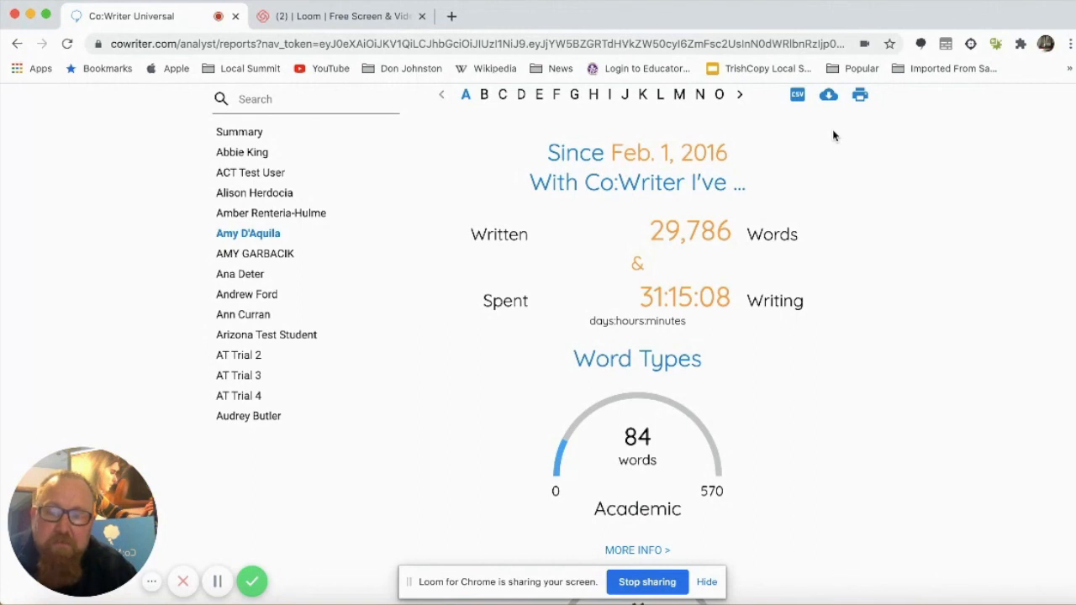
mouse_move(585, 333)
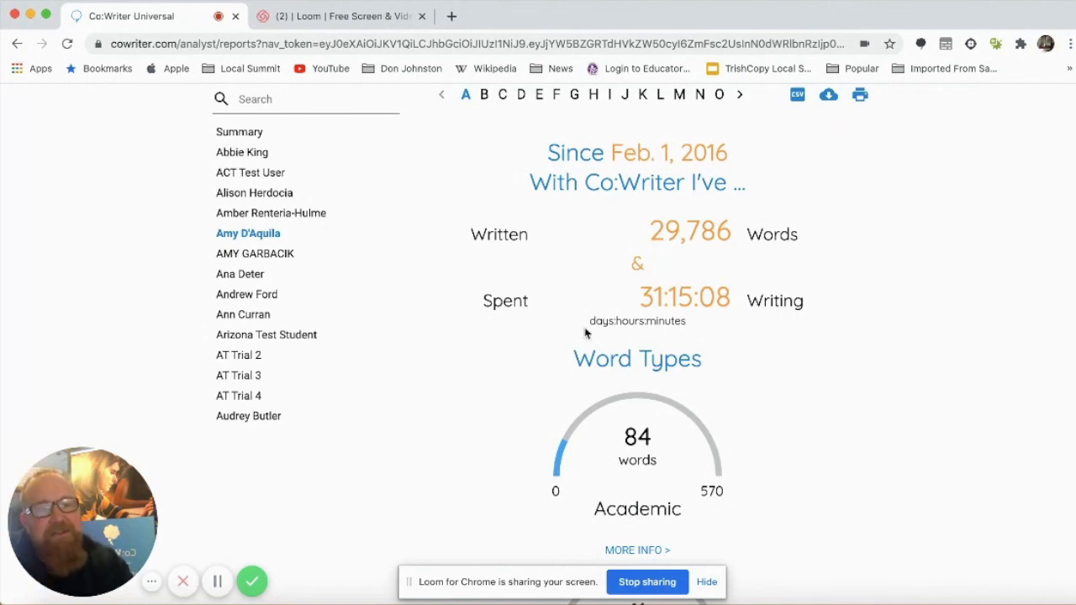
mouse_move(252, 582)
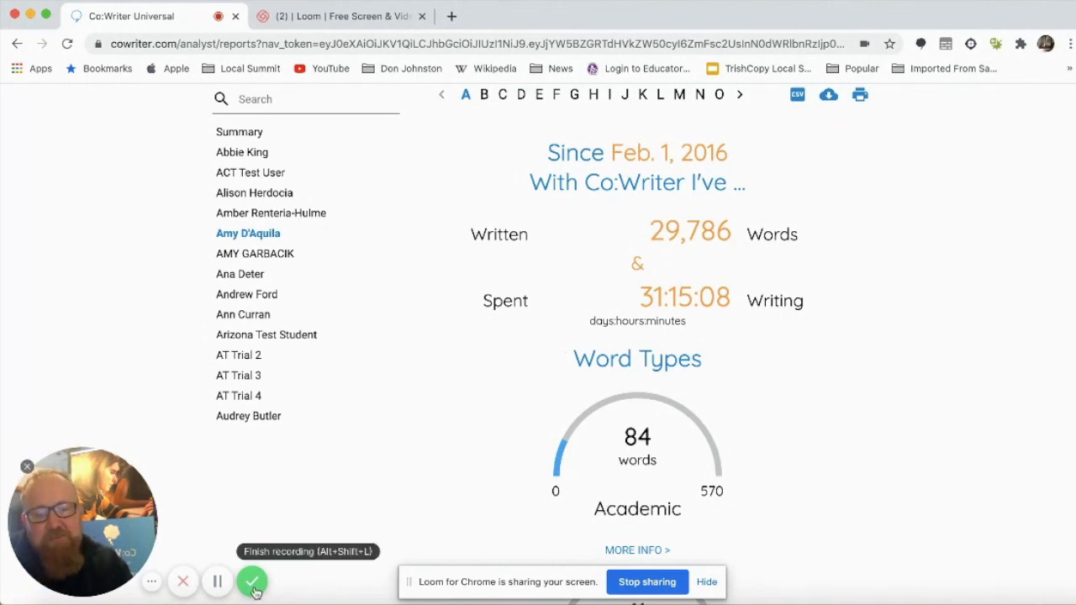